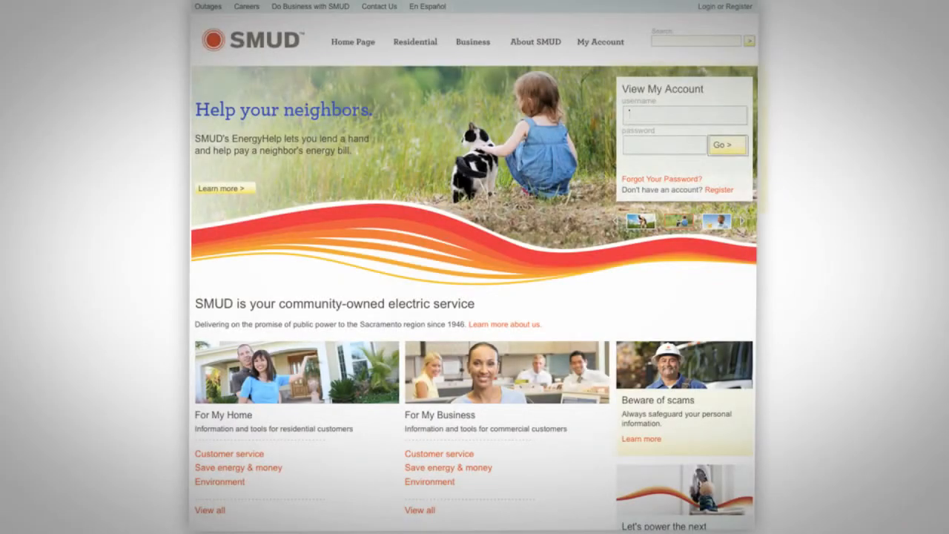
- Sign in as UR1SmartUser and go to Change my Email Address under Online Services
text(U)
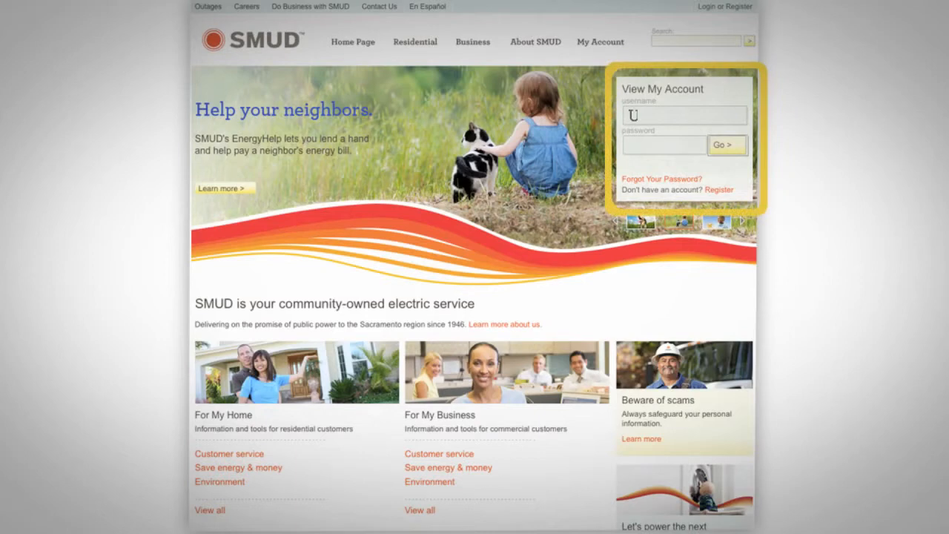
text(UR1SmartUser)
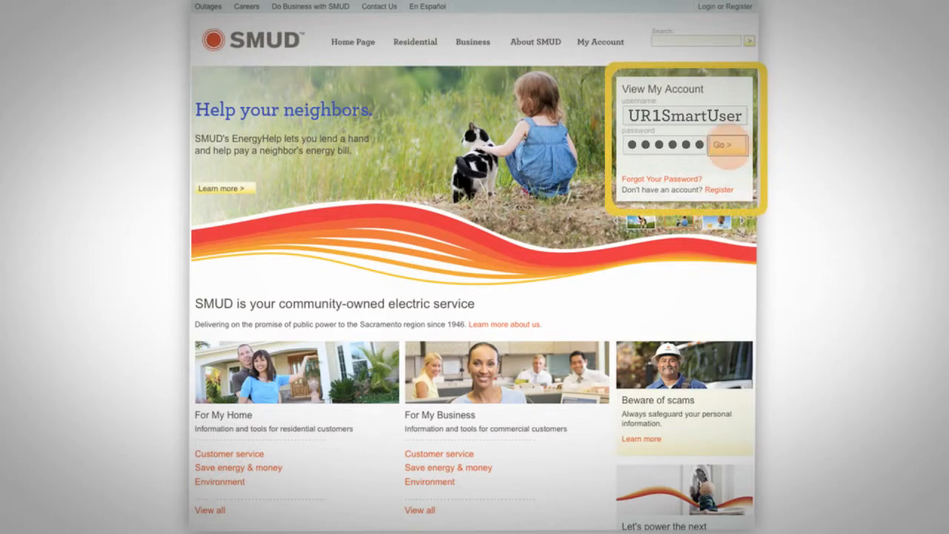
click(726, 146)
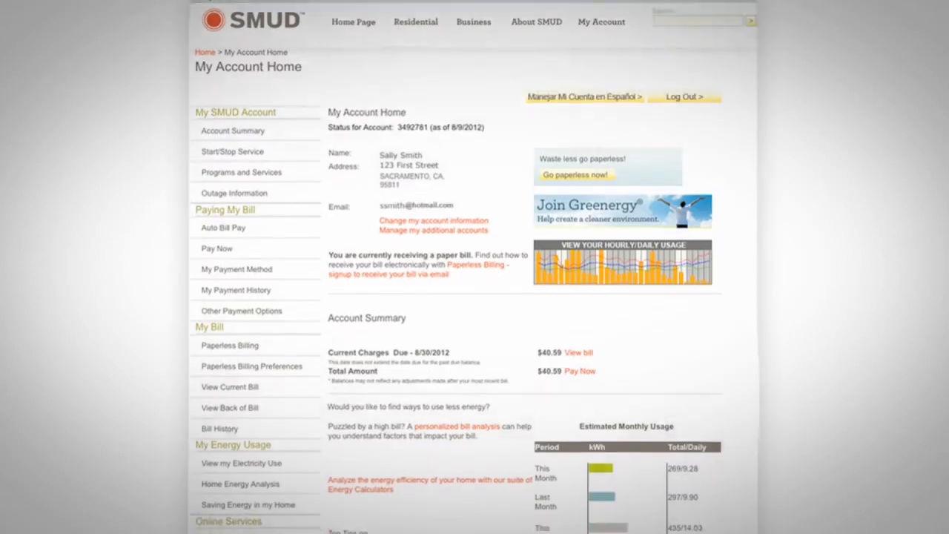
scroll(down, 3)
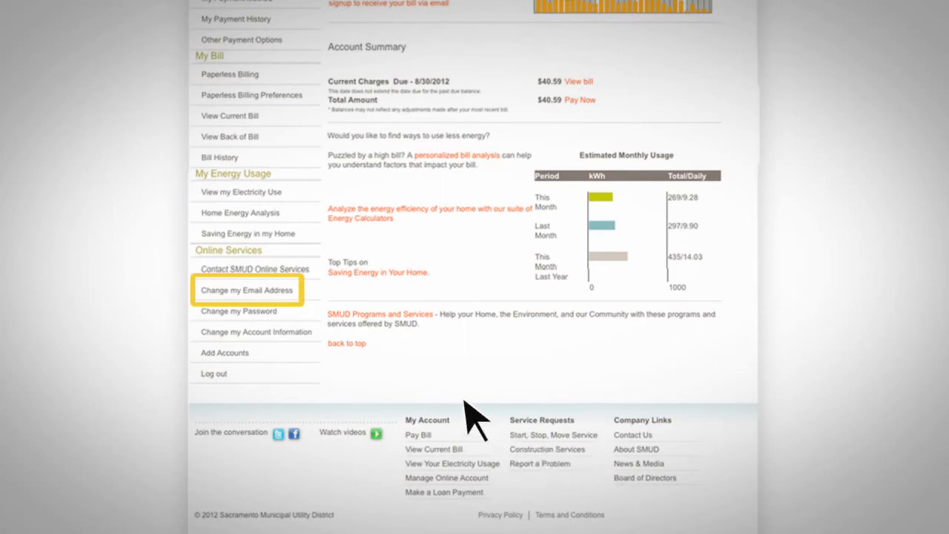
click(246, 289)
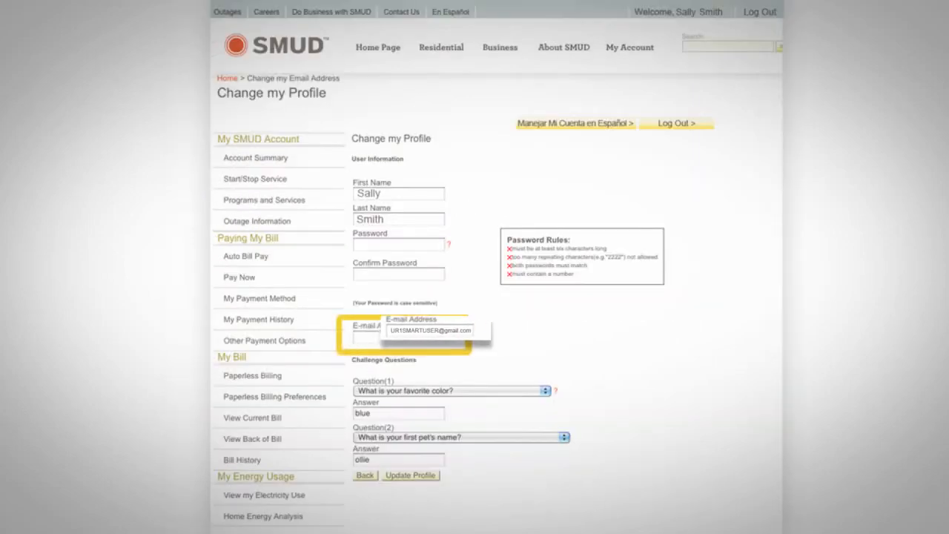
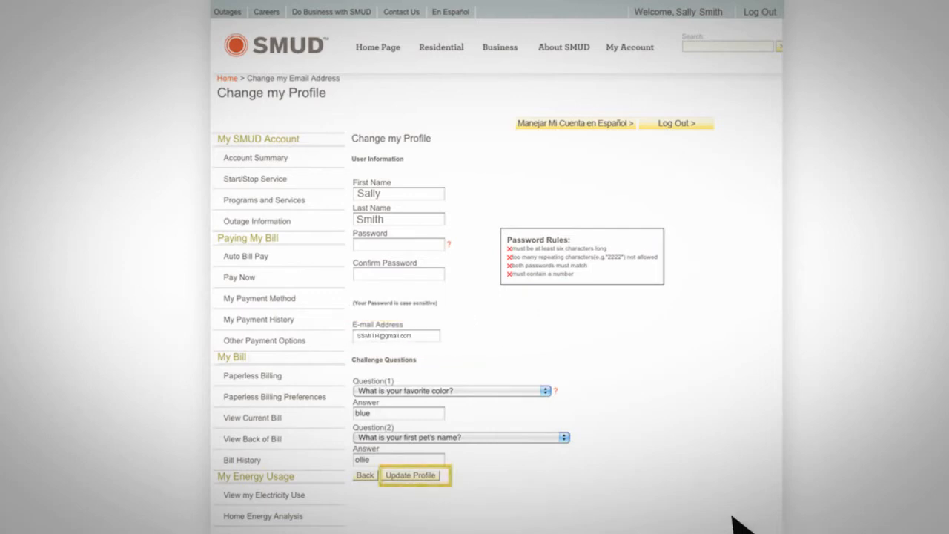
click(409, 474)
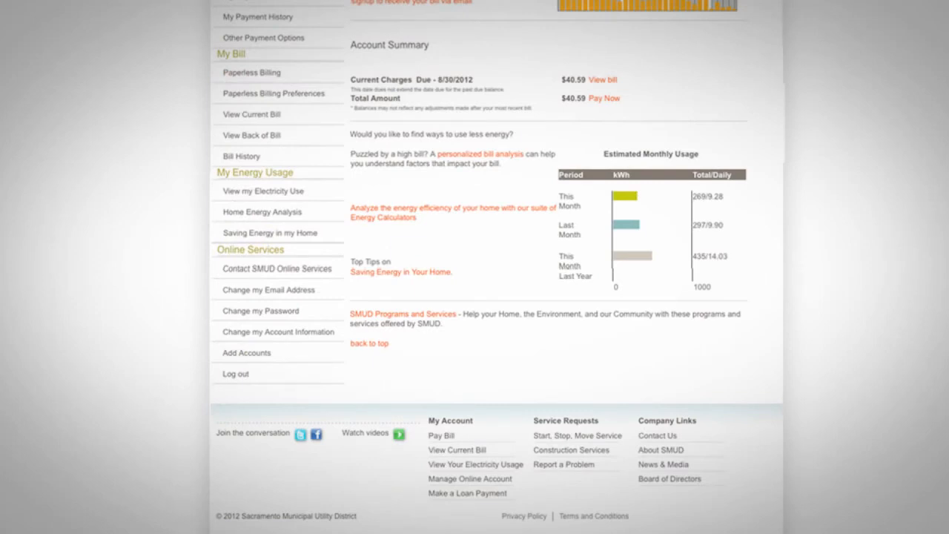
mouse_move(277, 332)
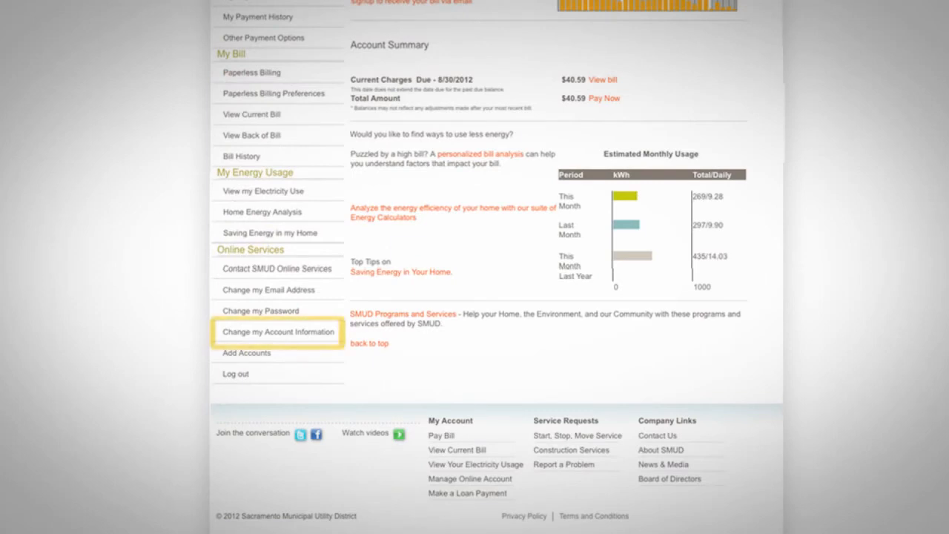
mouse_move(503, 421)
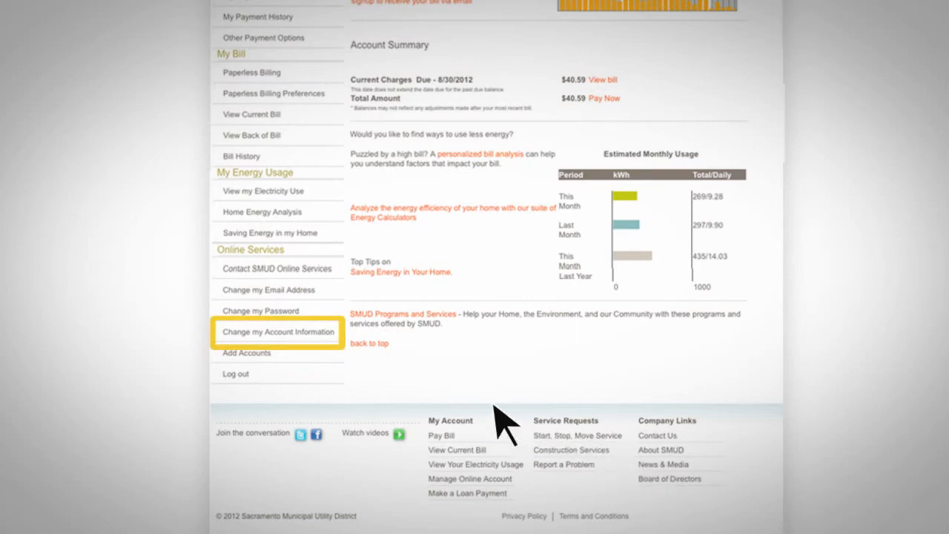
- Reach the Update My Phone Numbers page via Change my Account Information and Primary Phone EDIT
click(279, 332)
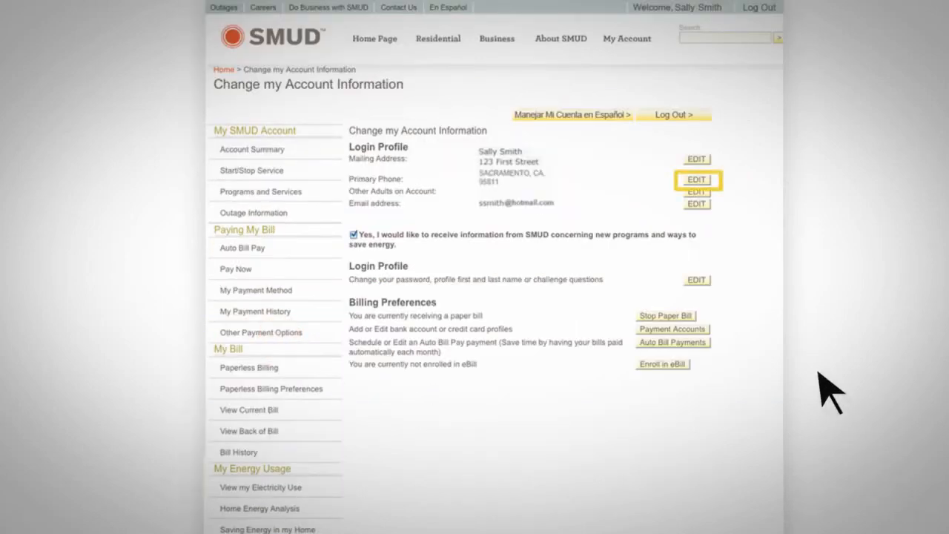
click(695, 179)
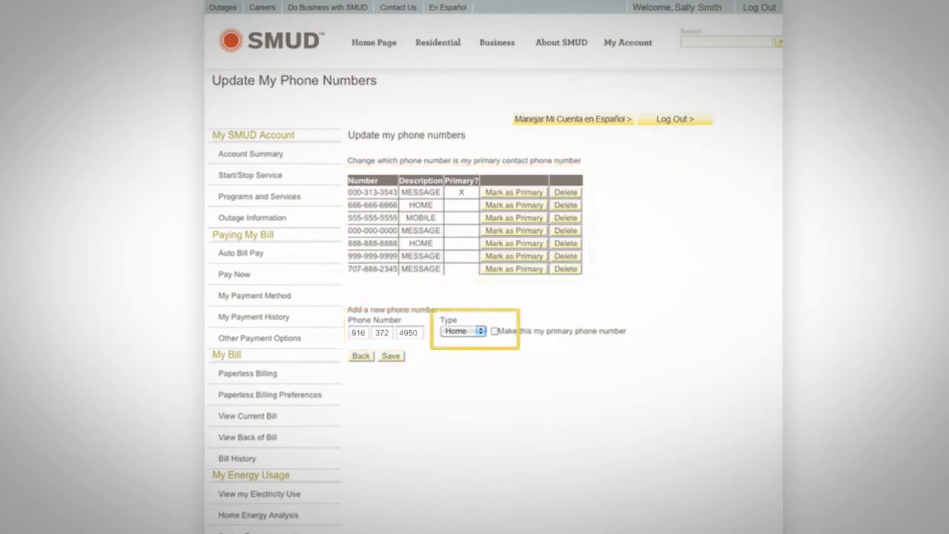
mouse_move(697, 448)
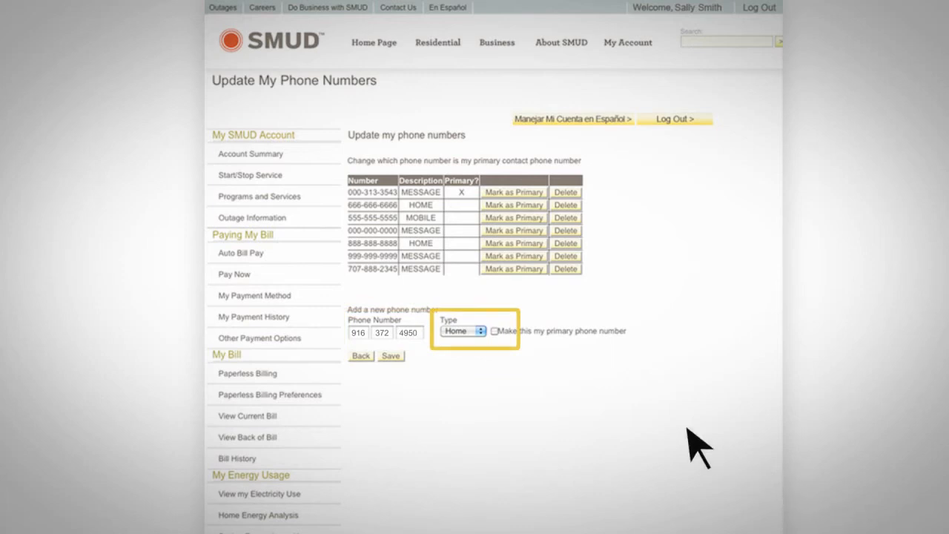
click(462, 330)
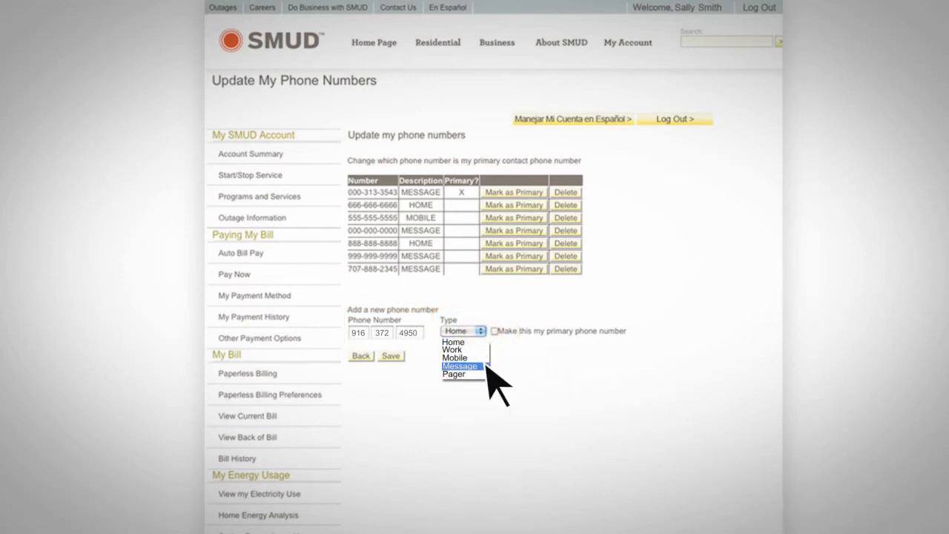
click(460, 364)
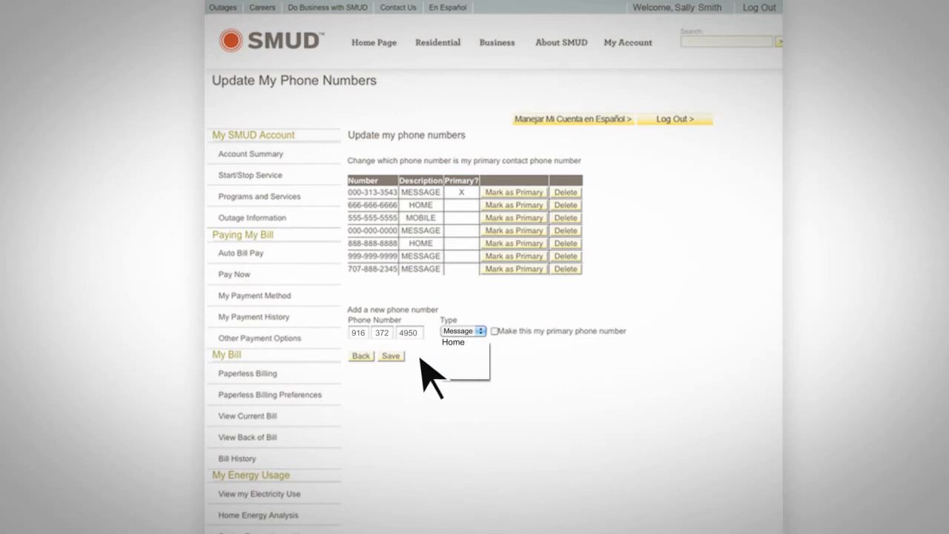
click(463, 331)
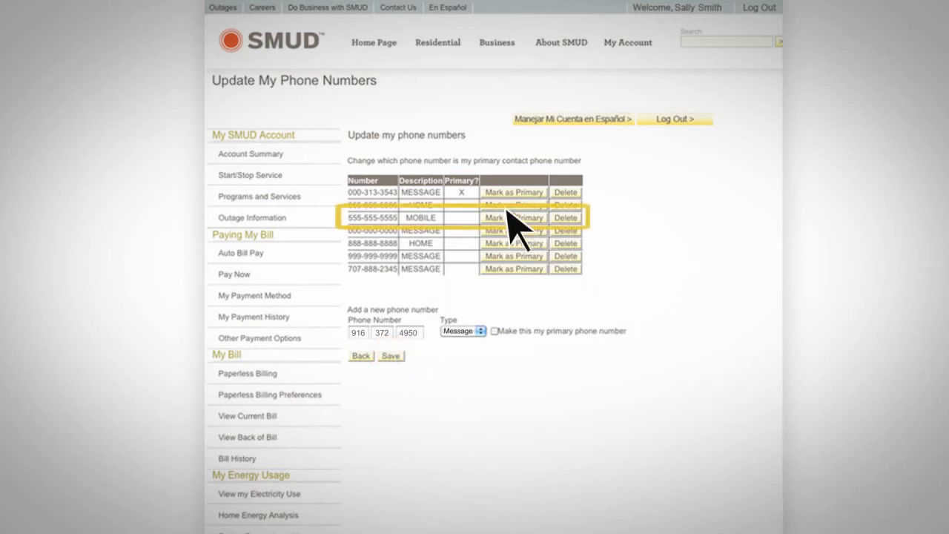
click(513, 217)
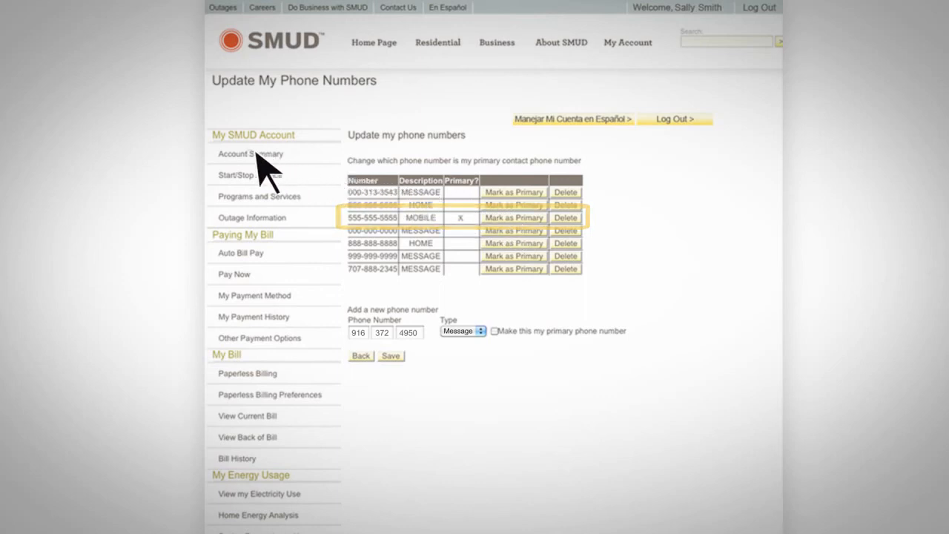
click(250, 153)
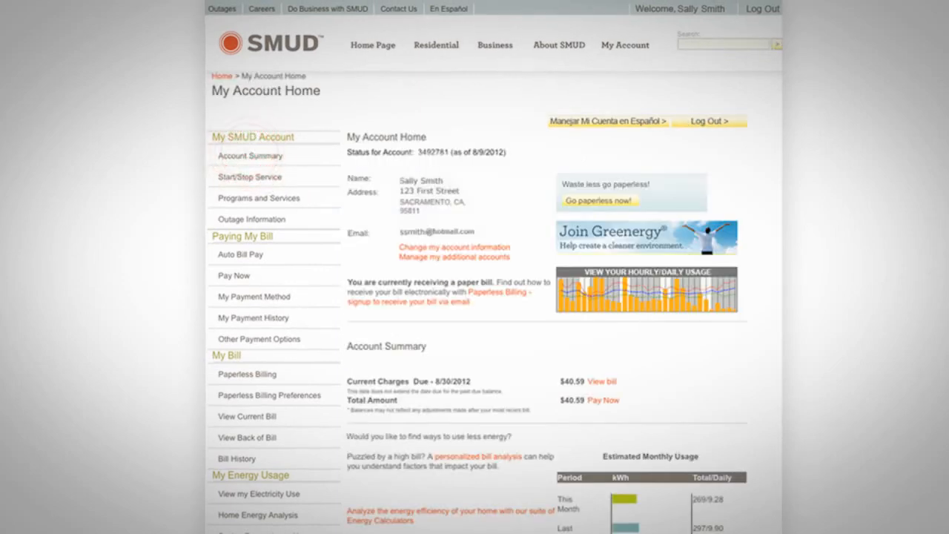